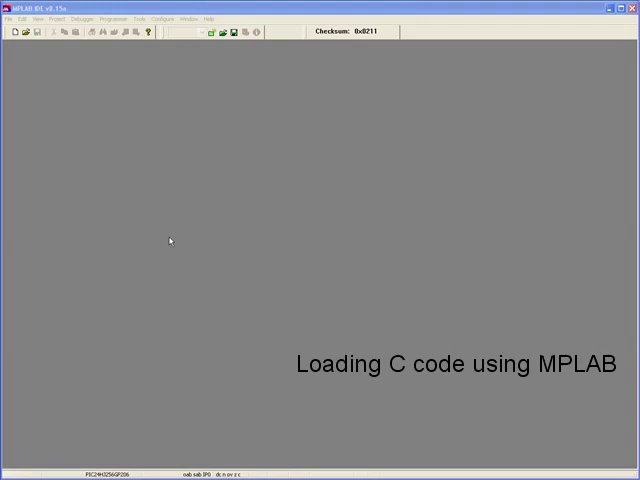
Open the test_source.mcp project and show XGS_PIC_NTSC_1942_V010.c in the editor.
{"action": "left_click", "coordinate": [9, 18]}
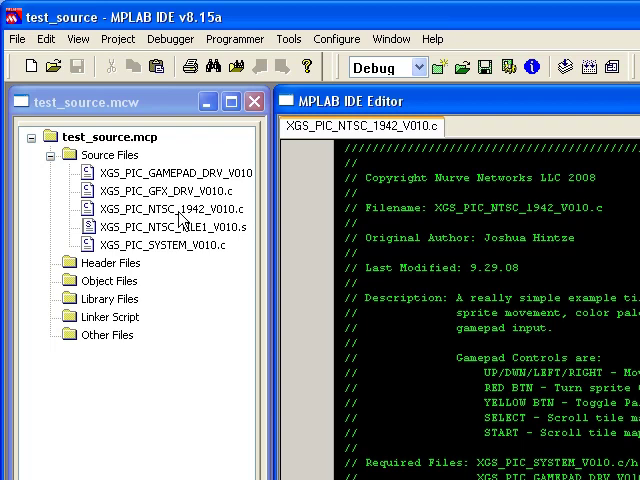
Browse the NTSC 1942 demo and graphics driver sources, then maximize the 1942 editor.
{"action": "left_click", "coordinate": [164, 208]}
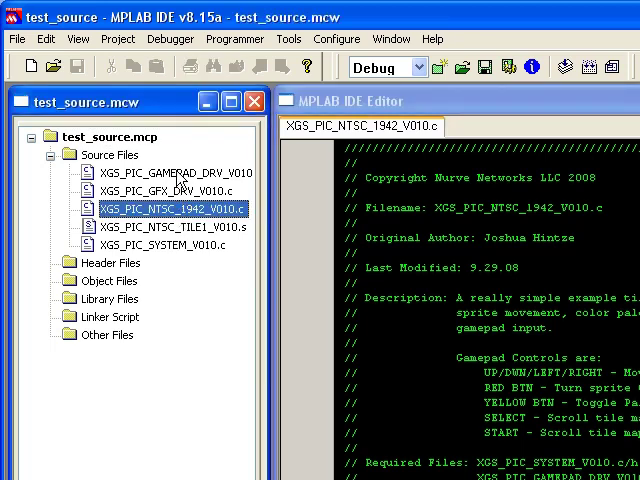
{"action": "left_click", "coordinate": [160, 190]}
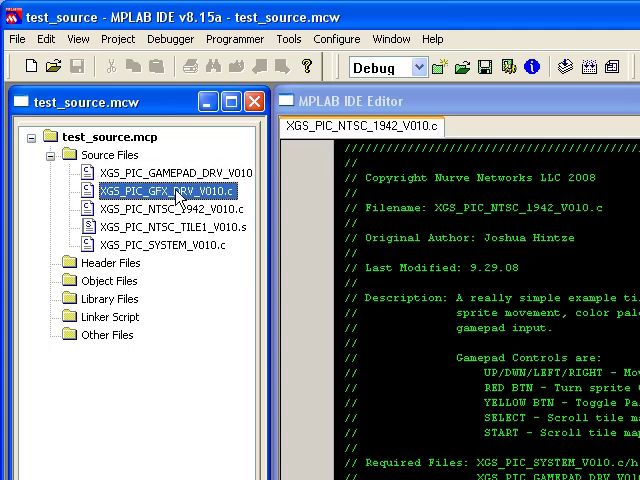
{"action": "mouse_move", "coordinate": [177, 222]}
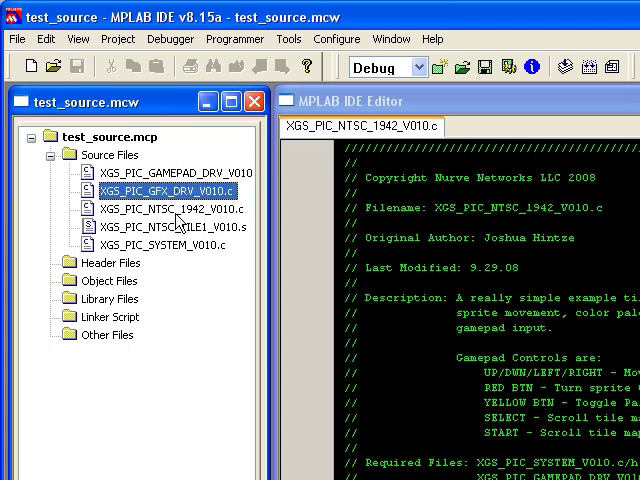
{"action": "left_click", "coordinate": [160, 228]}
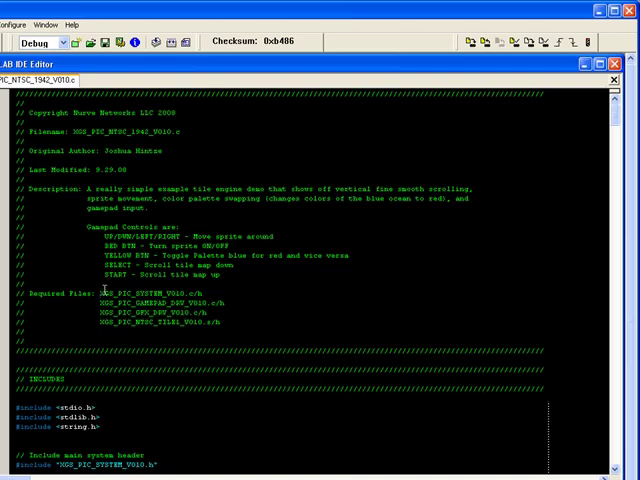
{"action": "double_click", "coordinate": [150, 294]}
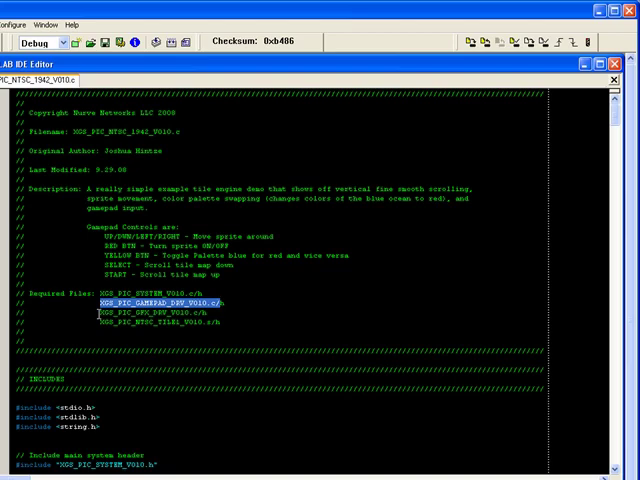
{"action": "left_click", "coordinate": [150, 325]}
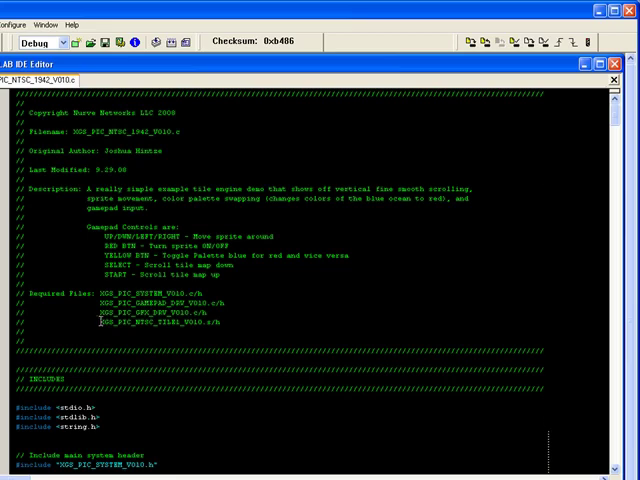
{"action": "double_click", "coordinate": [160, 323]}
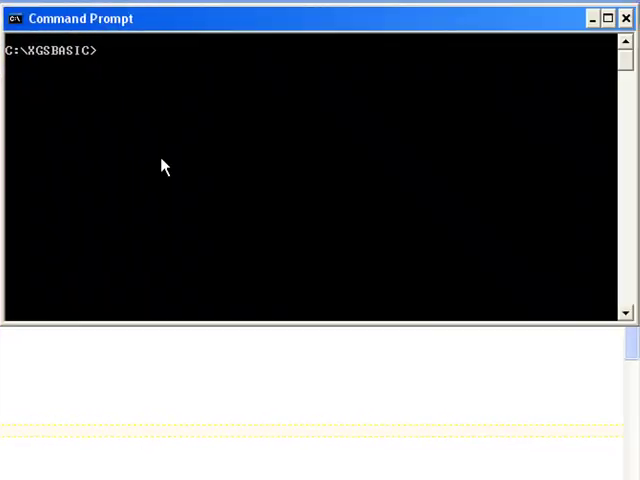
Compile and download life.bas with xgsbasic, which fails on COM4.
{"action": "type", "text": "xgsbasic"}
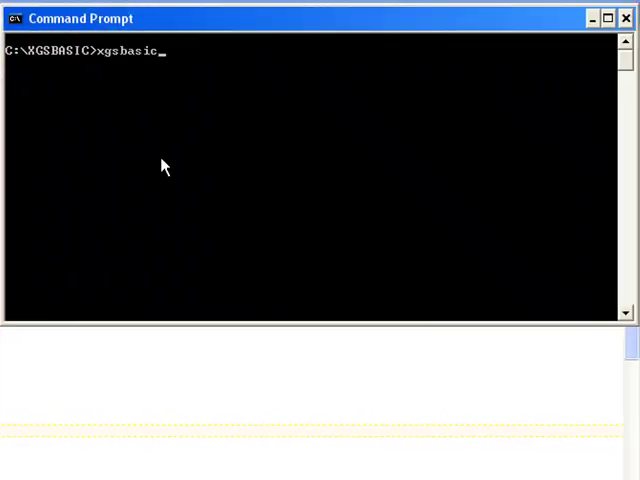
{"action": "type", "text": "life.bas"}
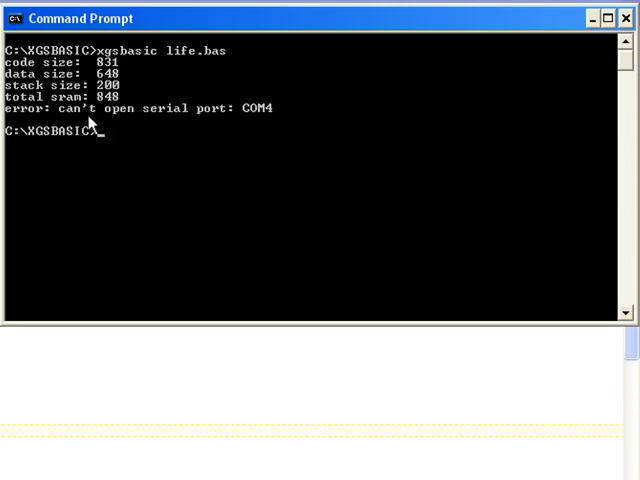
{"action": "mouse_move", "coordinate": [268, 125]}
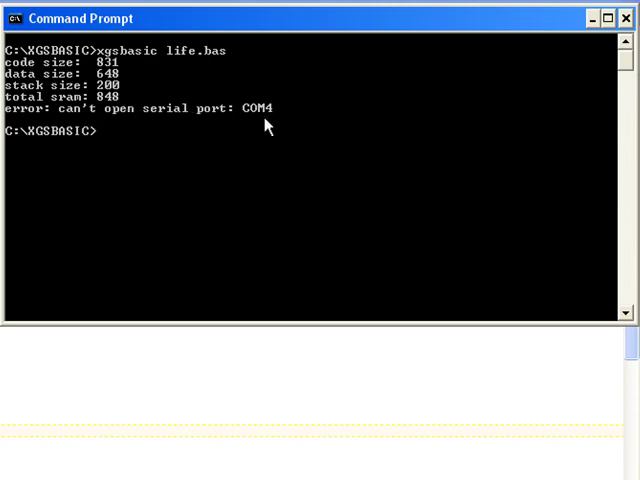
Rerun xgsbasic on life.bas targeting port COM1.
{"action": "type", "text": "x"}
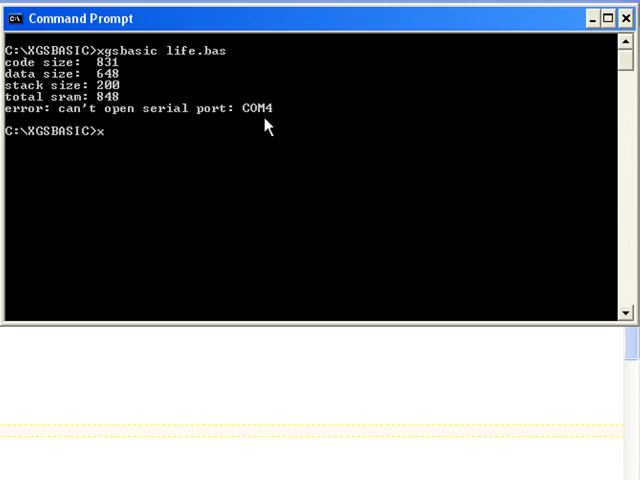
{"action": "type", "text": "gsbasic -p COM1"}
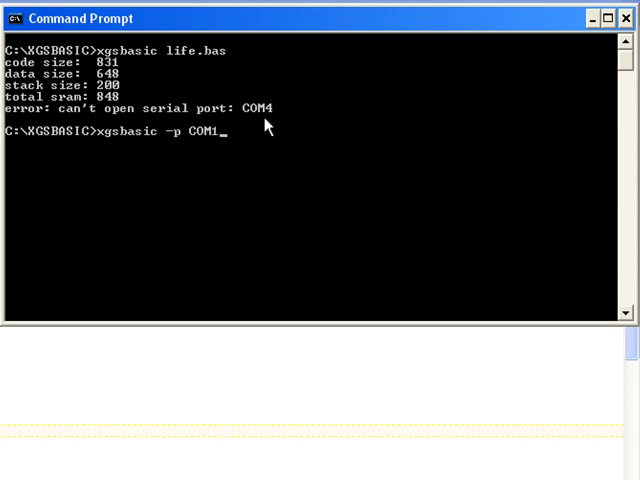
{"action": "type", "text": "life.bas"}
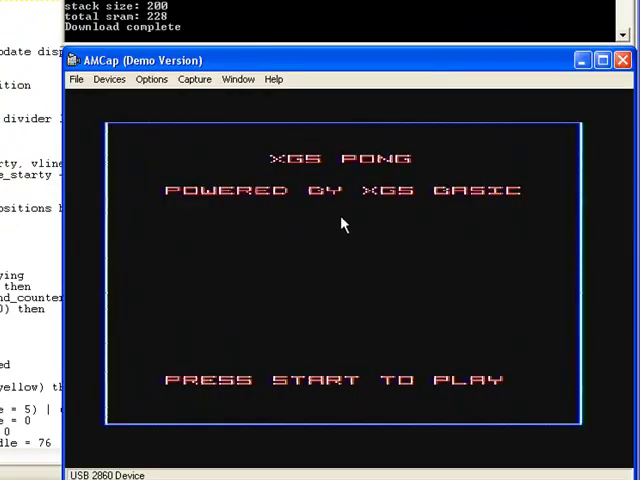
{"action": "mouse_move", "coordinate": [505, 291]}
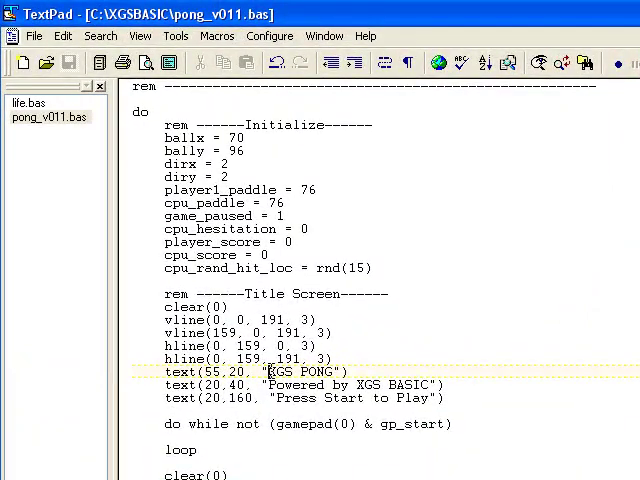
Replace the 'XGS PONG' title text in pong_v011.bas with 'PIC RULES'.
{"action": "double_click", "coordinate": [300, 371]}
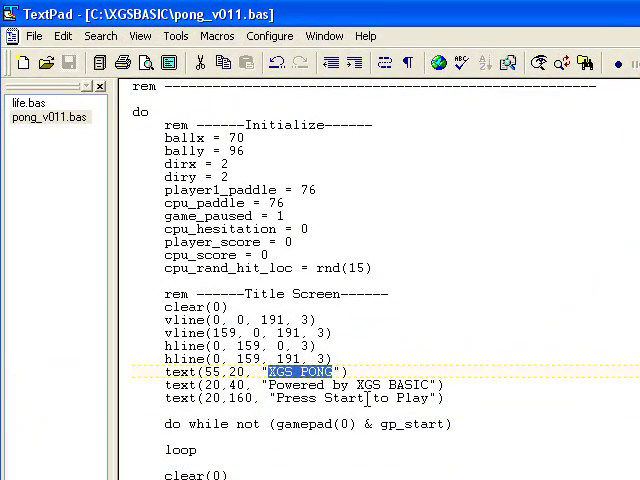
{"action": "type", "text": "PIC RULES\")"}
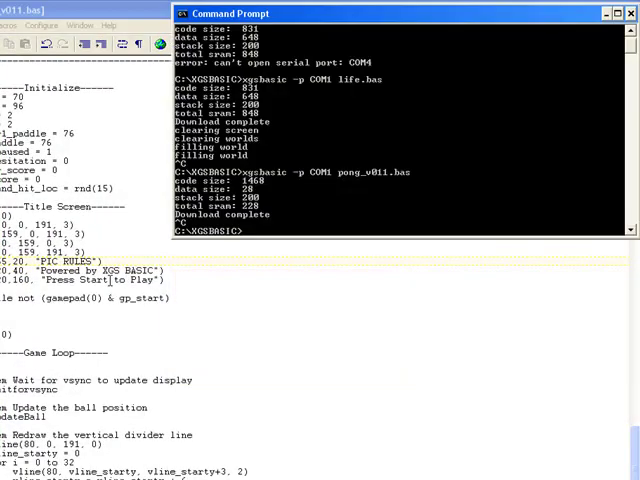
Run 'xgsbasic -p COM1 pong_v011.bas' and view the PIC RULES title in AMCap.
{"action": "type", "text": "xgsbasic -p COM1 pong_v011.bas"}
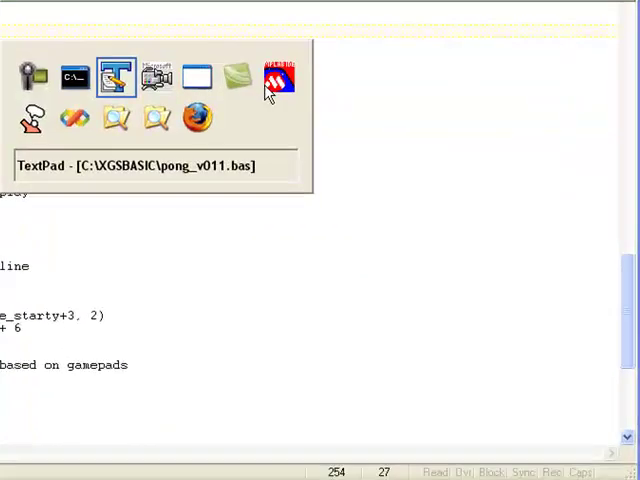
{"action": "left_click", "coordinate": [280, 80]}
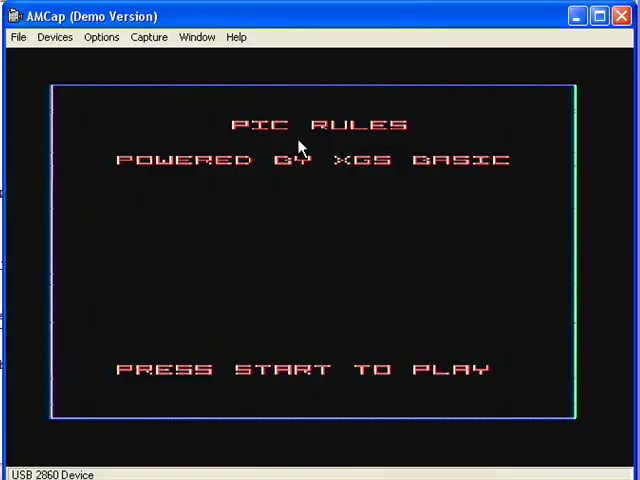
{"action": "mouse_move", "coordinate": [358, 147]}
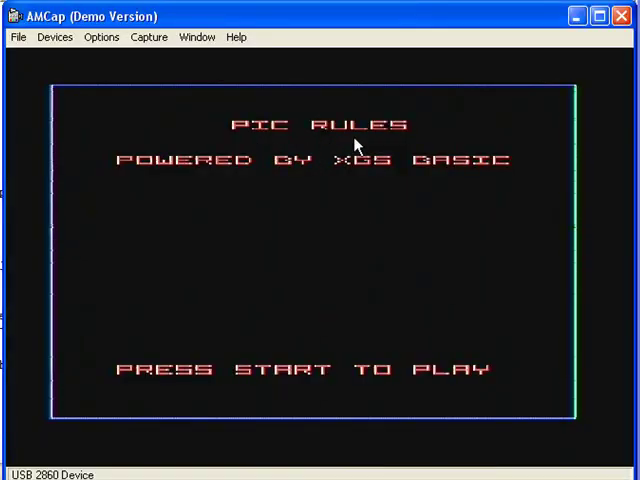